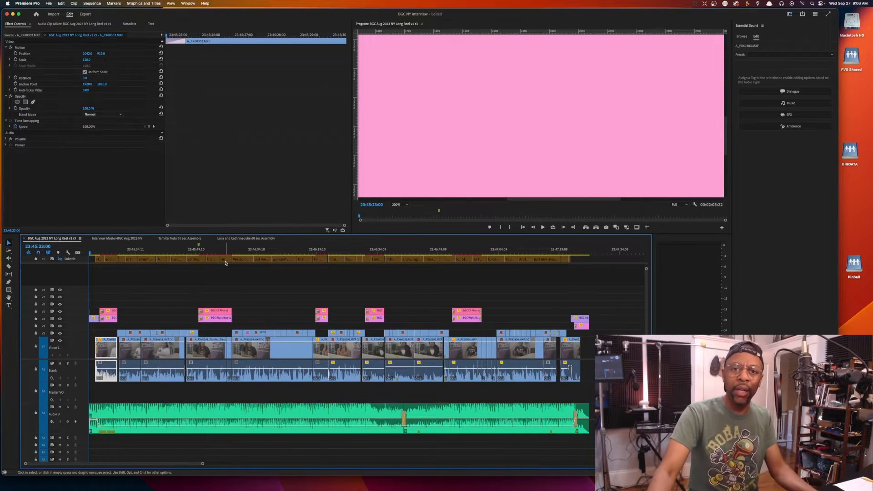
mouse_move(225, 259)
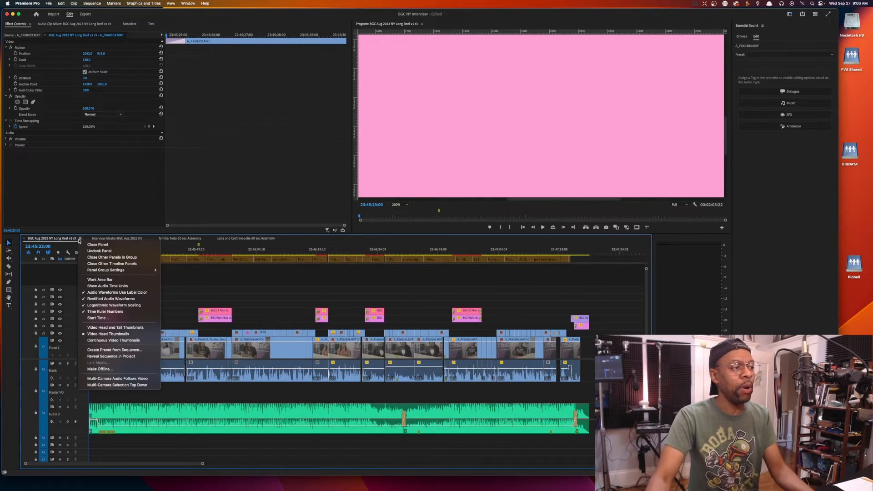
mouse_move(119, 317)
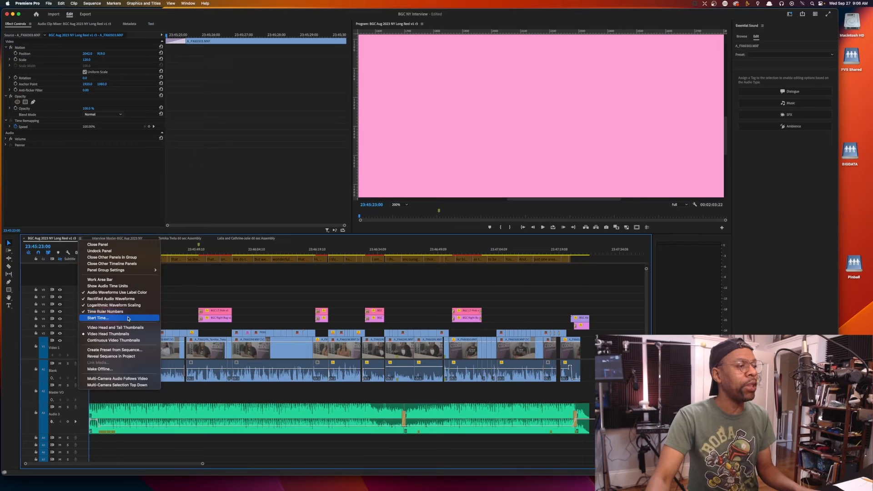
- Choose Start Time from the timeline panel menu to open the sequence's start-time dialog
left_click(97, 318)
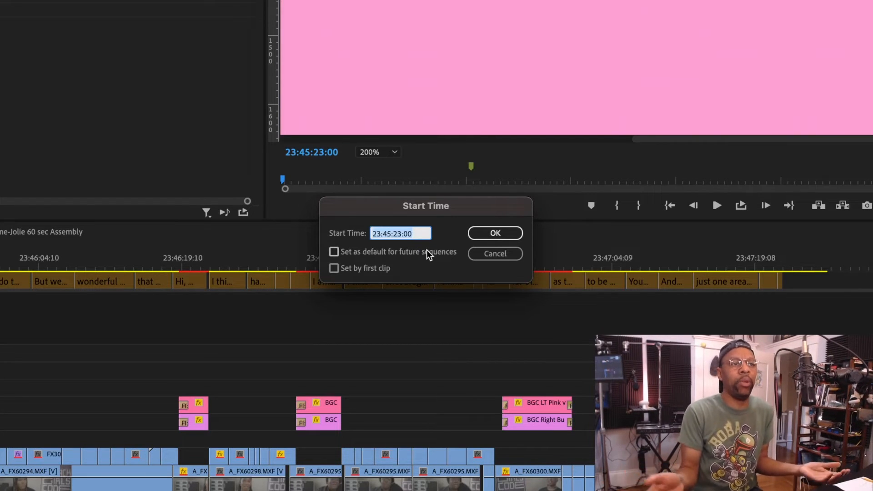
mouse_move(420, 242)
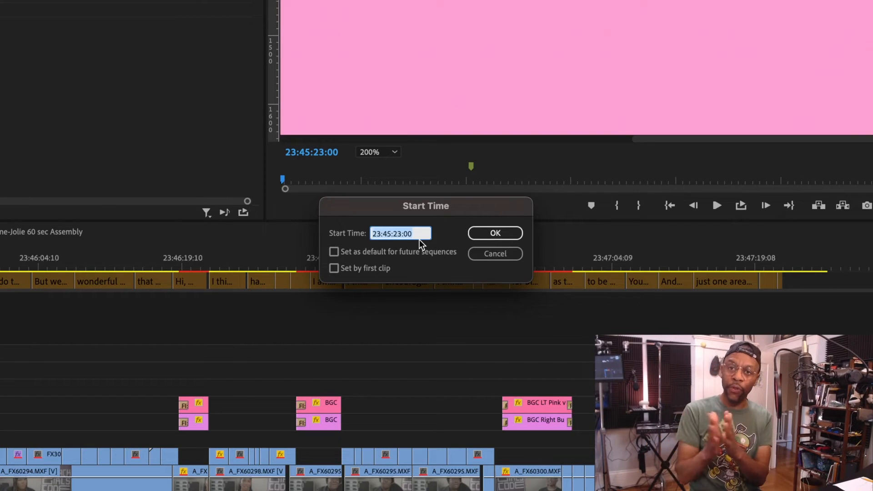
- Enter 00:00:00:00 as the start time, leave both checkboxes unticked, and confirm
type("00:00:00:00")
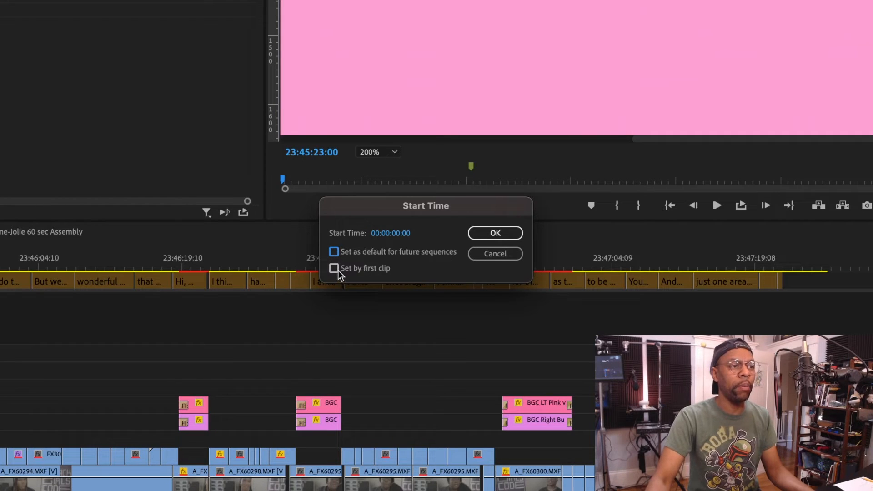
left_click(335, 268)
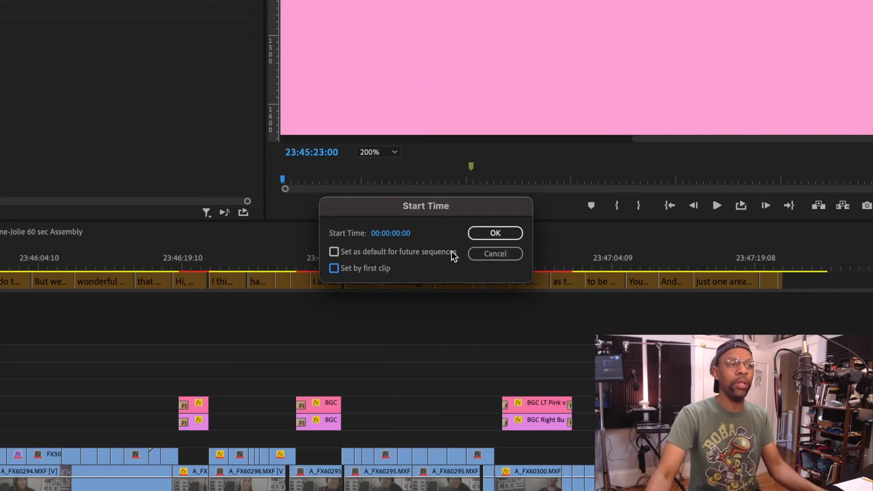
left_click(495, 233)
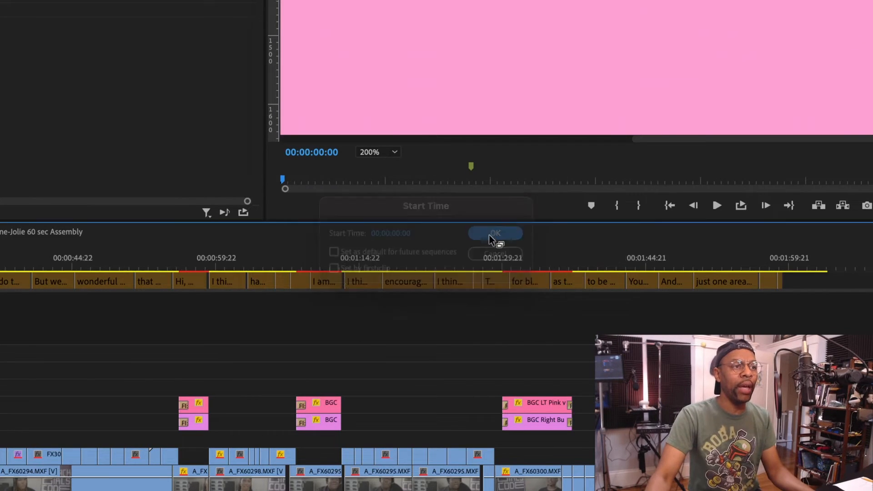
- Scrub the playhead to about 2, 9, then 6 seconds to check the zero-based timecode
left_click(495, 232)
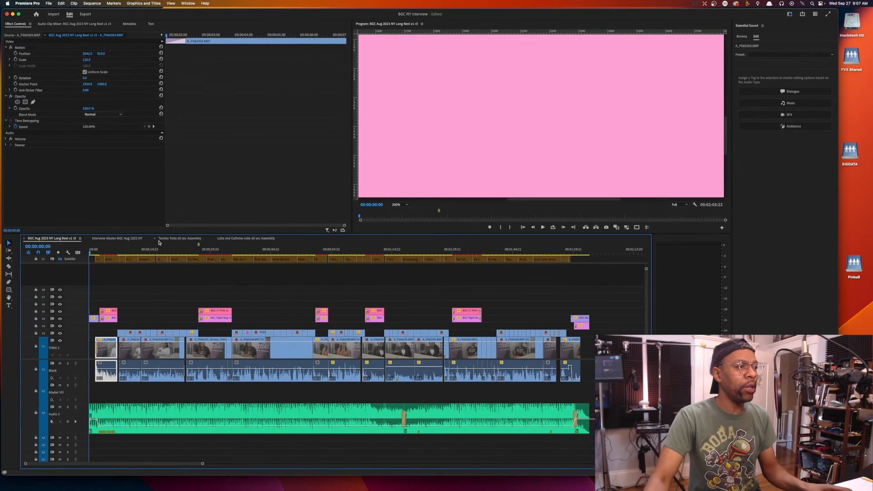
left_click(101, 249)
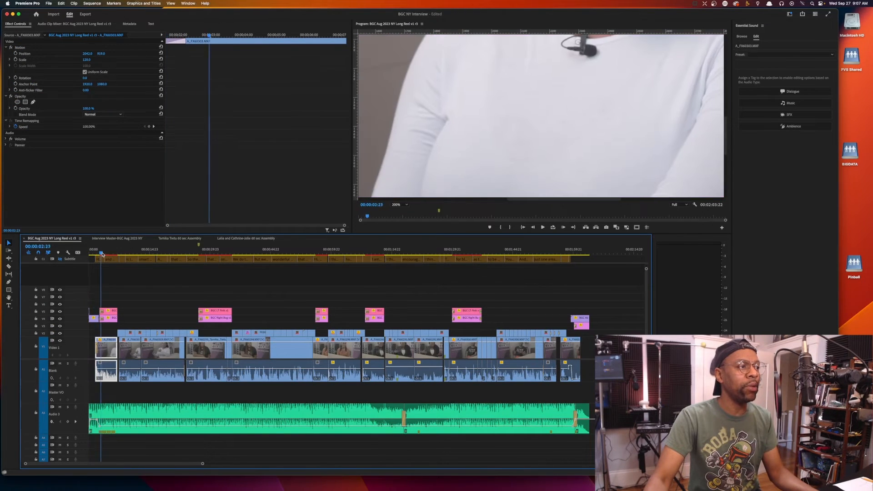
left_click(126, 249)
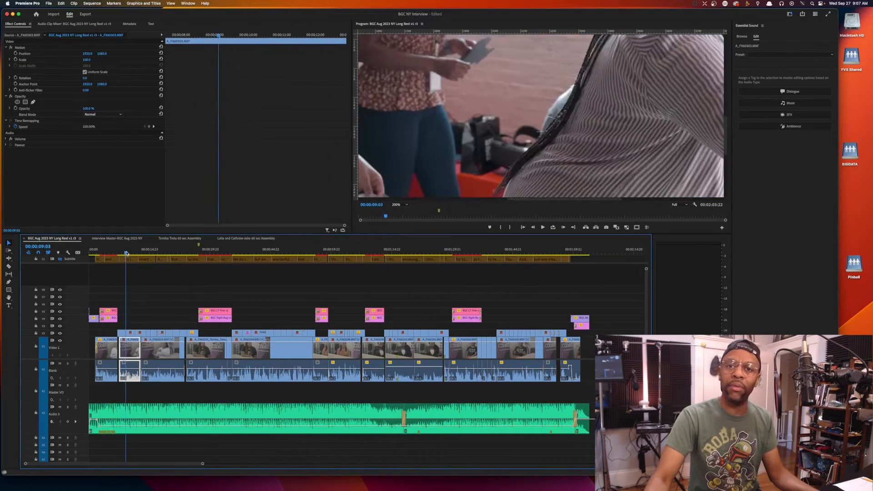
left_click(114, 253)
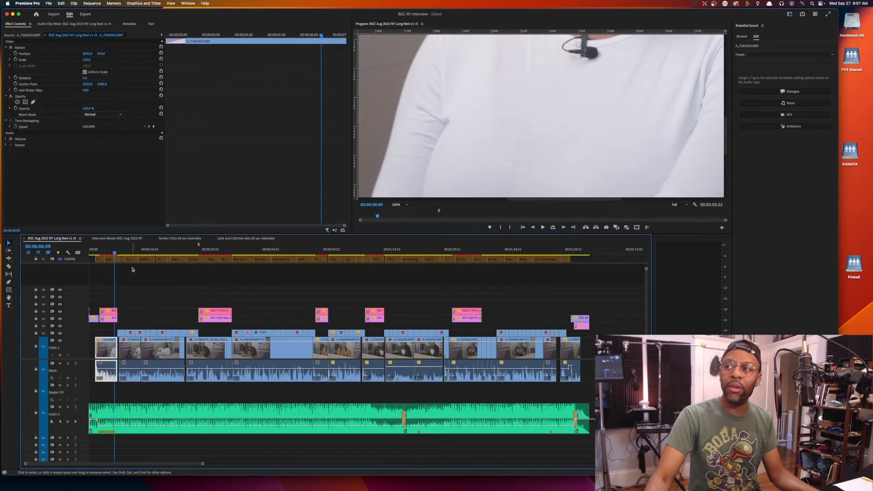